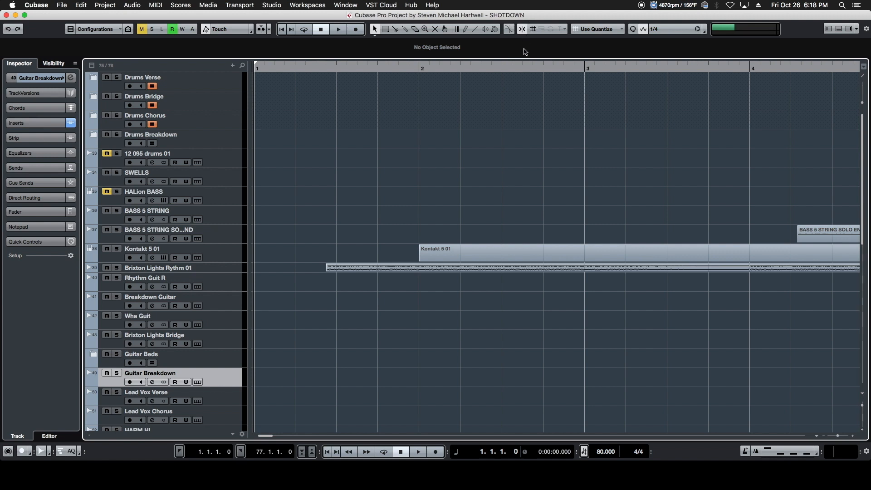
Step: Zoom out to show the full SHOTDOWN arrangement, from bar 1 to the end
left_click(336, 68)
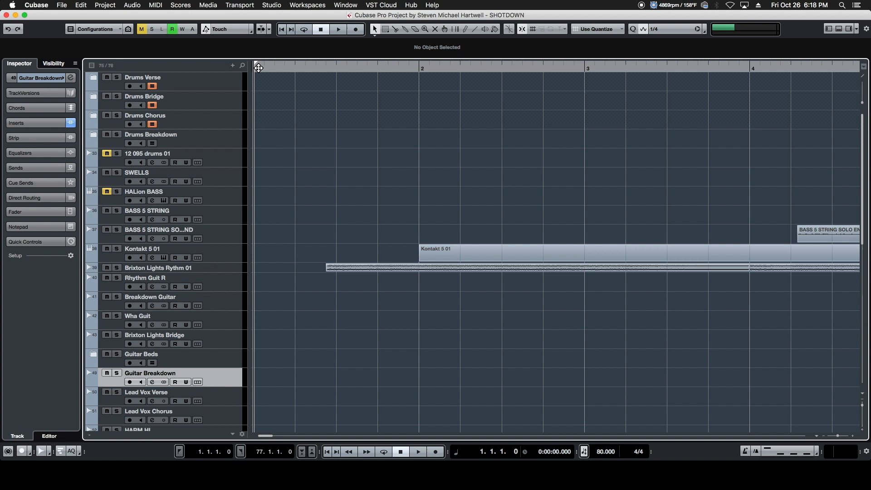
mouse_move(260, 71)
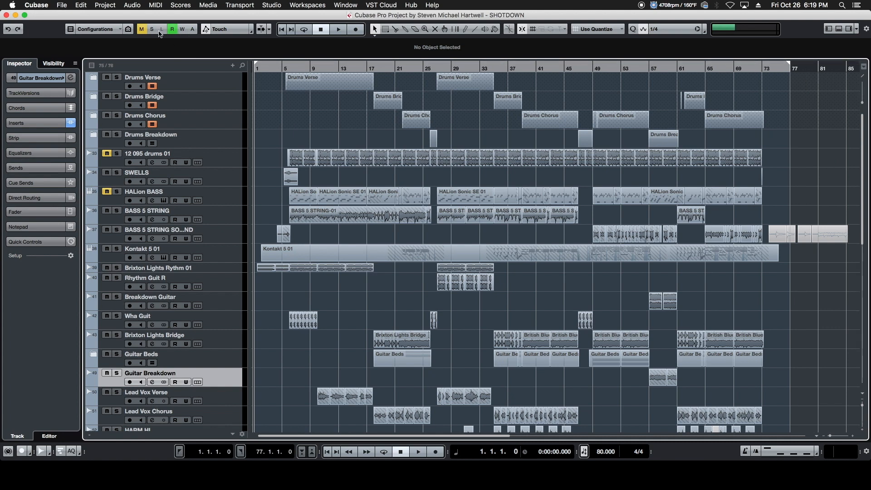
Step: Open Export Audio Mixdown from the File menu
left_click(66, 6)
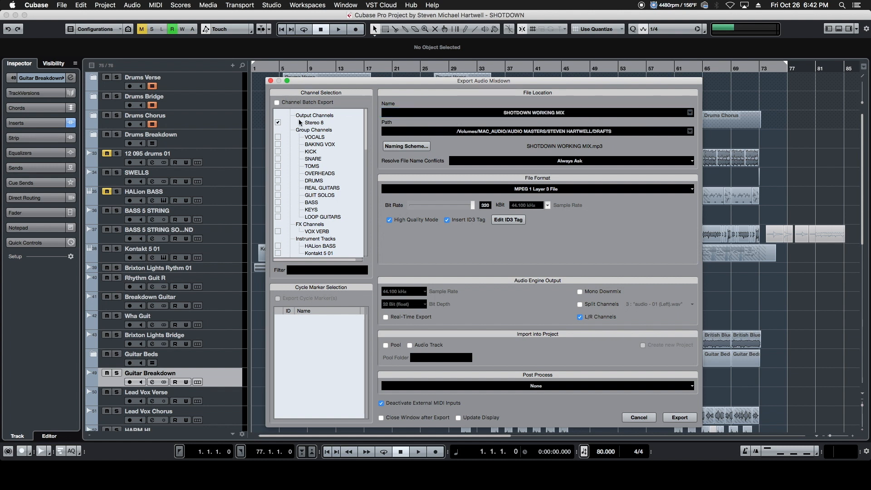
left_click(278, 144)
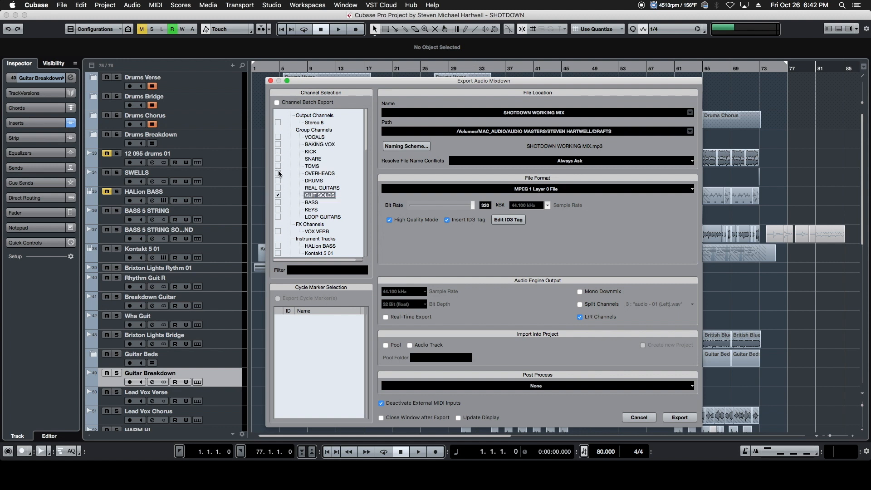
left_click(277, 122)
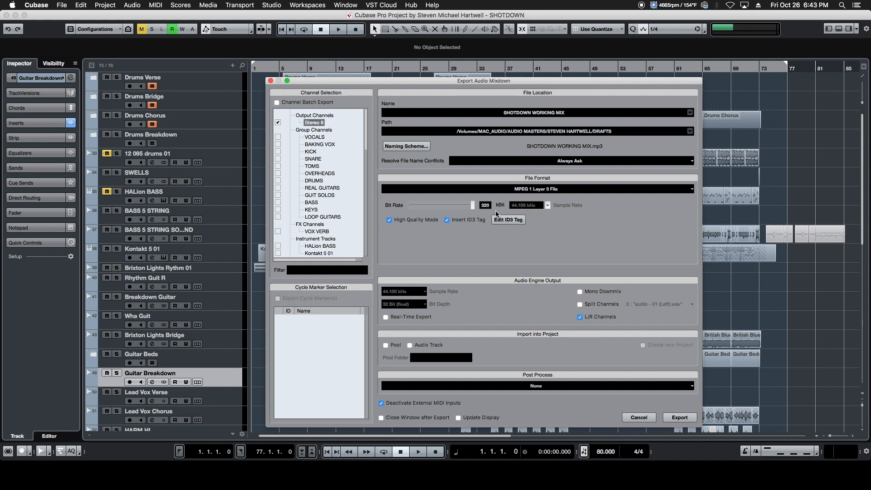
left_click(509, 220)
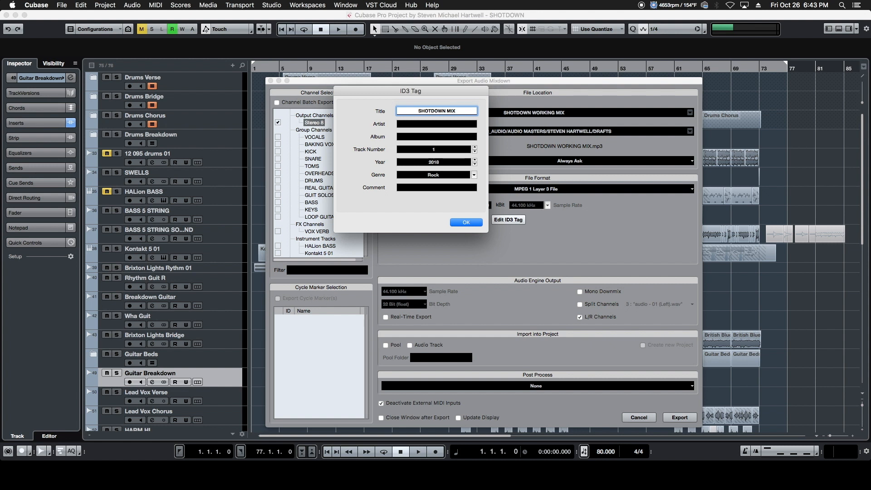
left_click(466, 222)
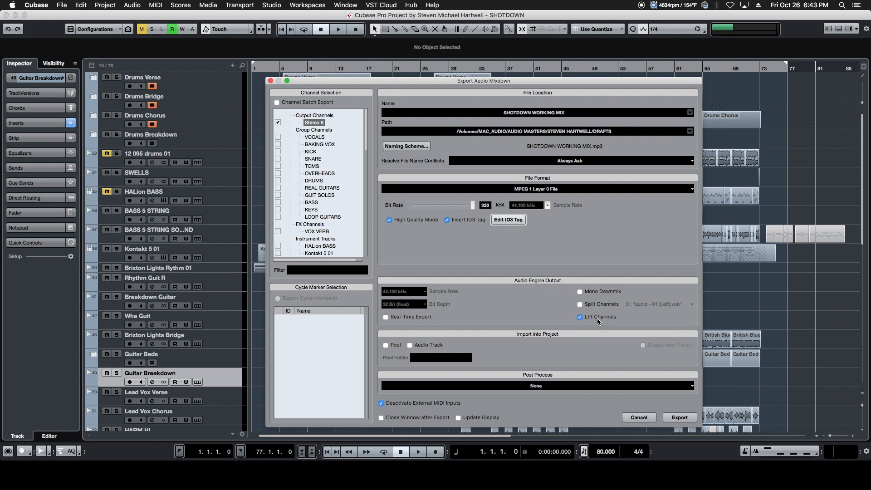
Step: Export SHOTDOWN WORKING MIX as a stereo MP3 with L/R Channels enabled
left_click(579, 292)
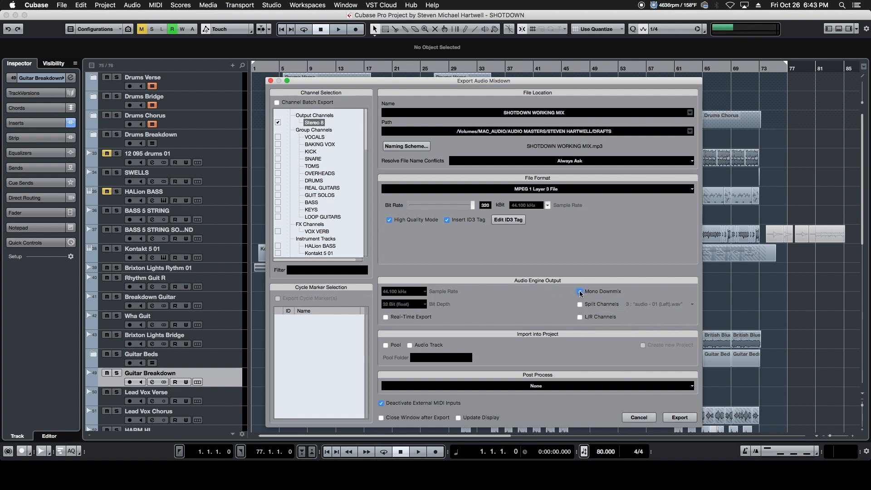
left_click(579, 291)
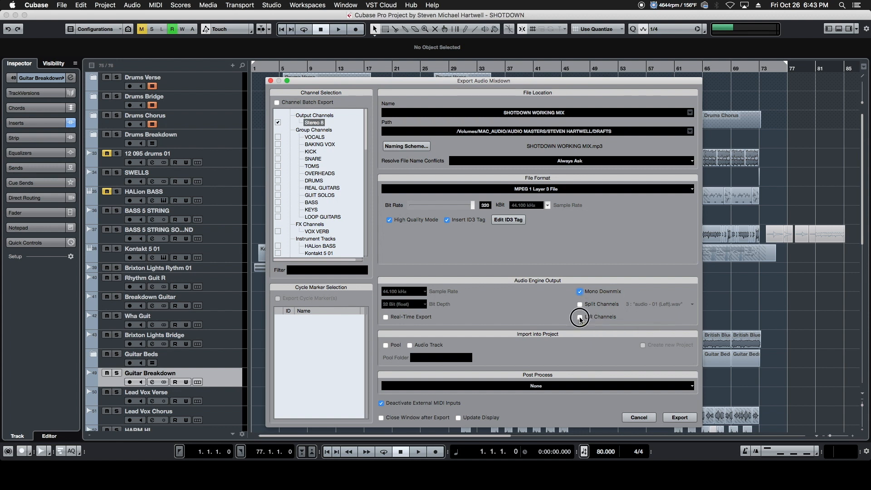
left_click(580, 316)
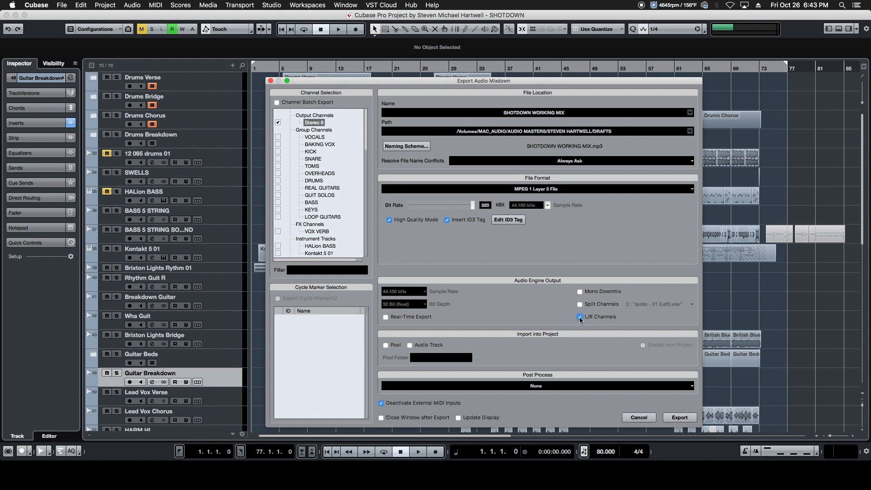
left_click(579, 317)
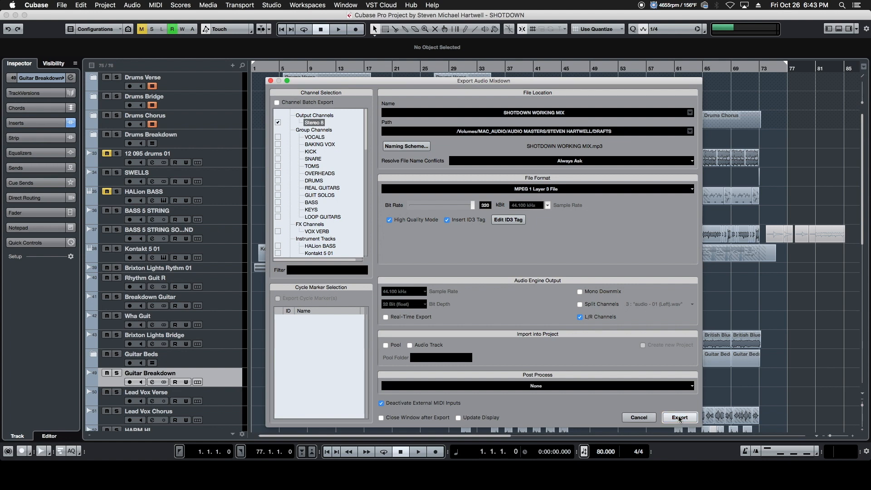
left_click(680, 418)
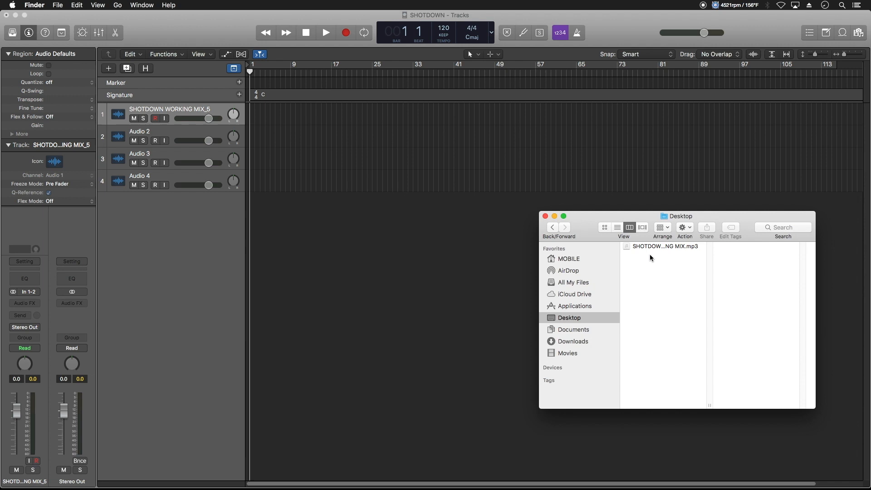
Step: Drag SHOTDOWN WORKING MIX.mp3 from the Desktop onto track 1 at bar 1
left_click_drag(664, 246, 297, 103)
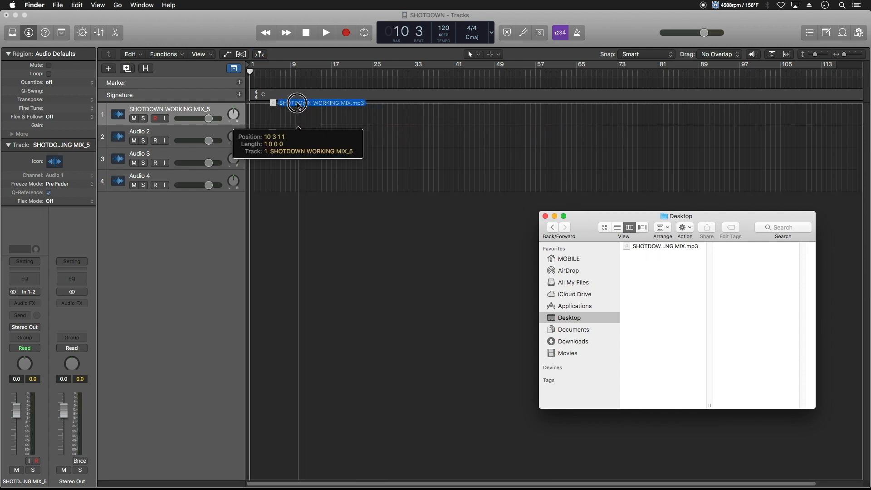
left_click_drag(297, 103, 251, 114)
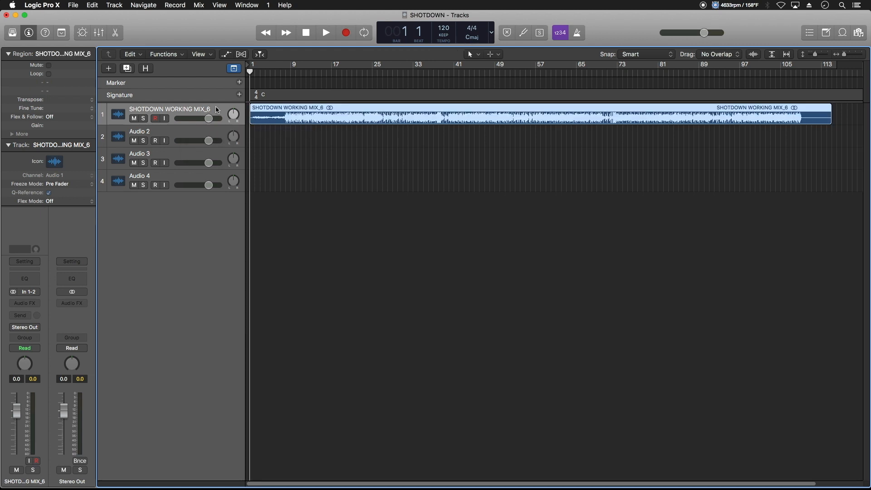
mouse_move(165, 197)
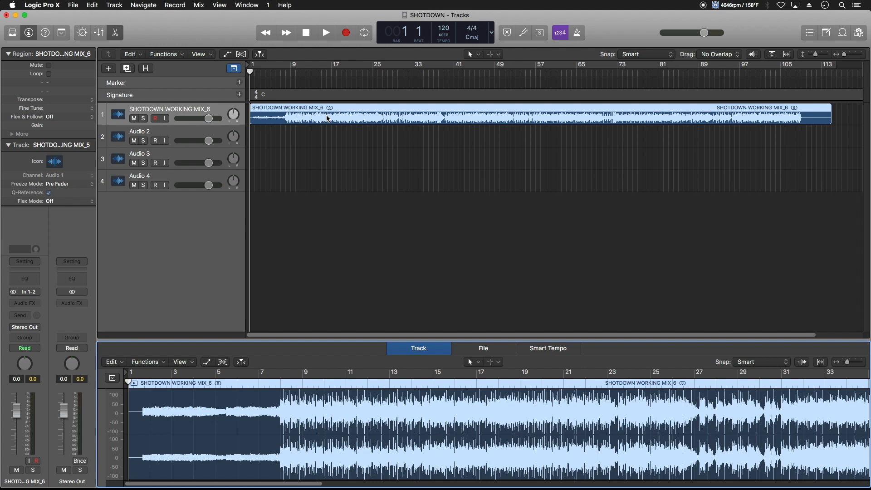
mouse_move(287, 335)
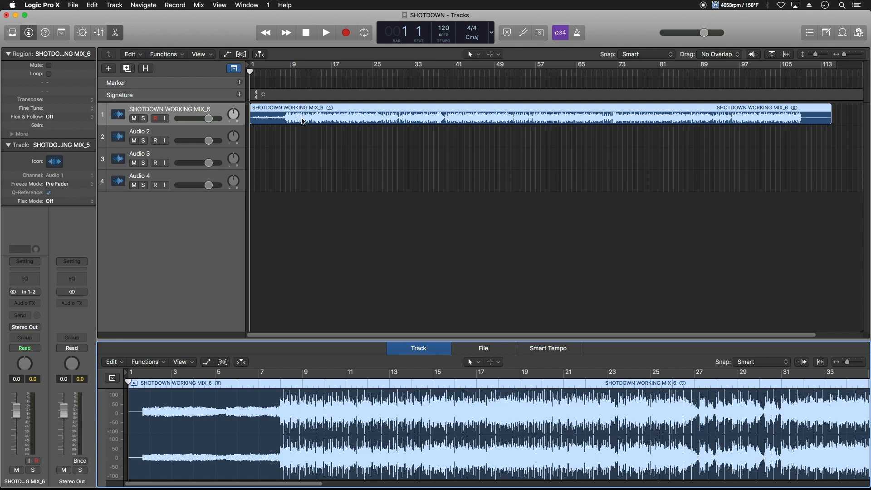
mouse_move(141, 36)
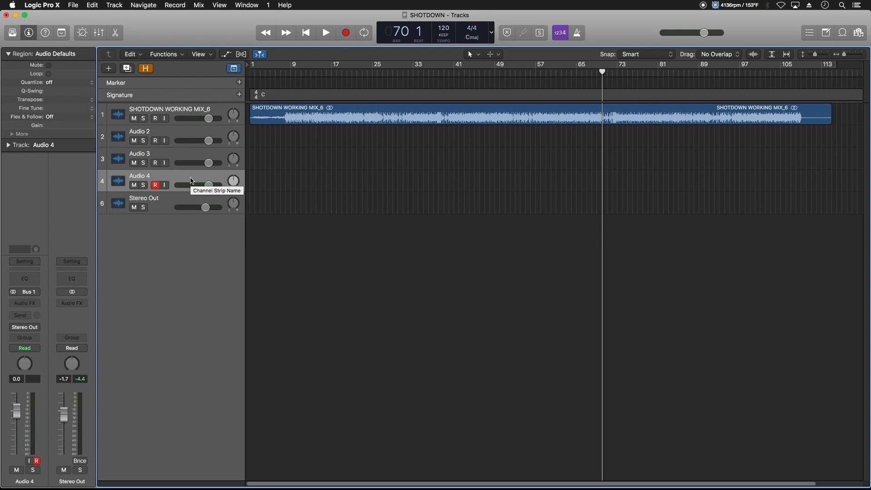
left_click(155, 185)
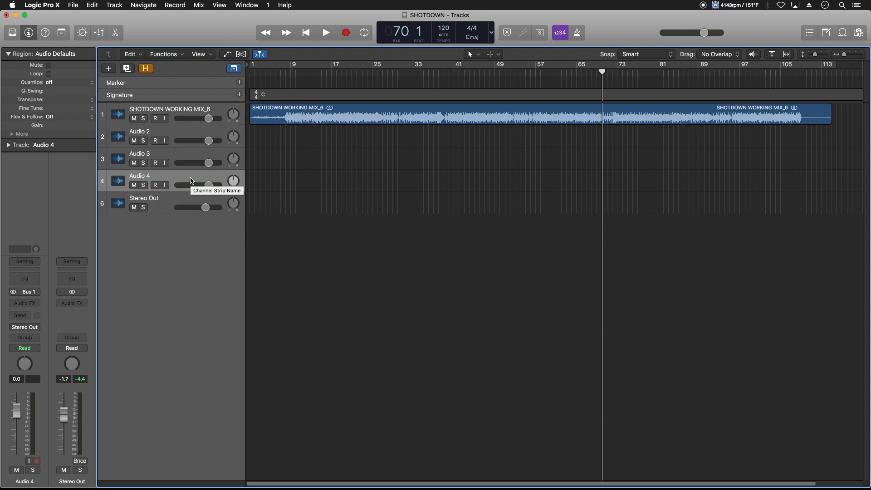
left_click(155, 185)
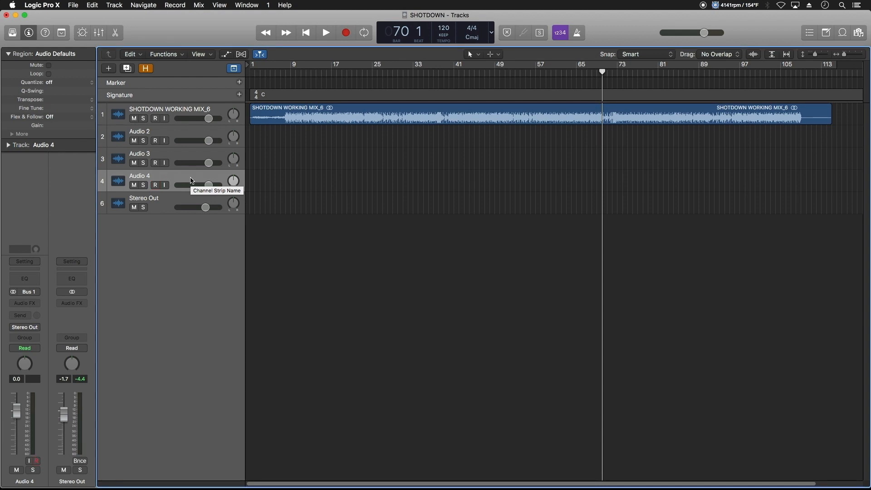
left_click(154, 185)
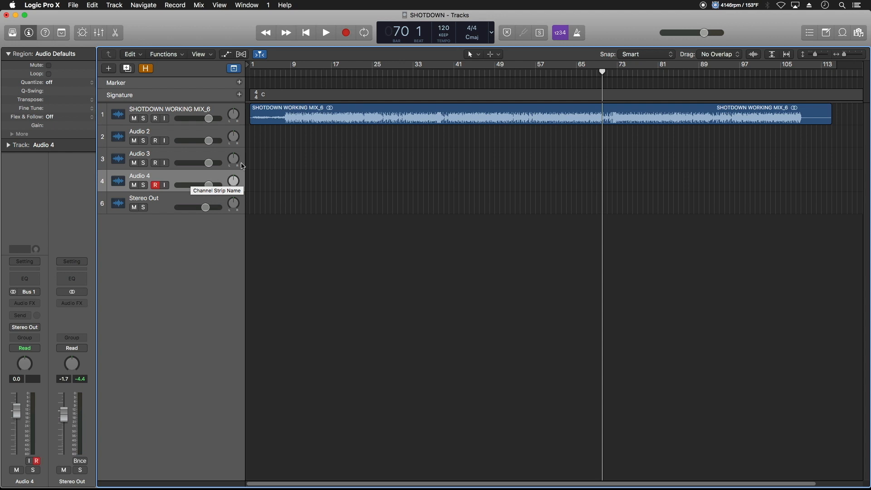
left_click(325, 32)
type("Guitar Solo")
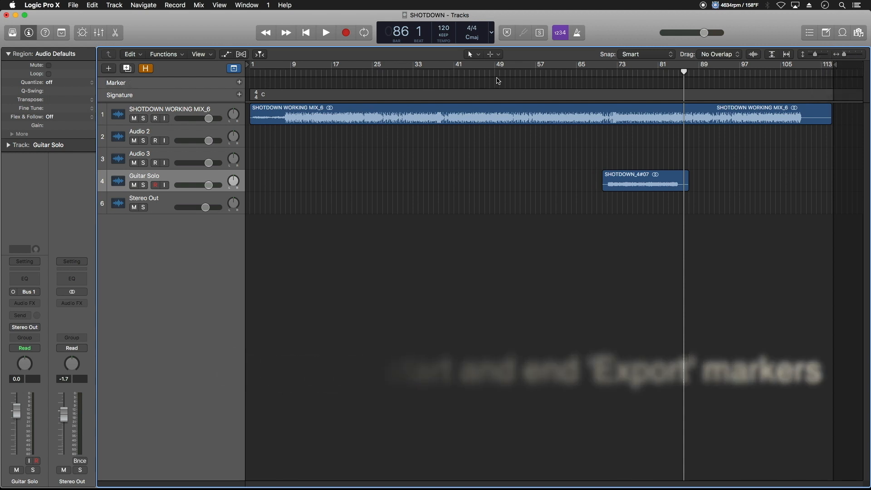
Step: Finish the Guitar Solo recording, keeping take SHOTDOWN_4#07 in the project
left_click(645, 180)
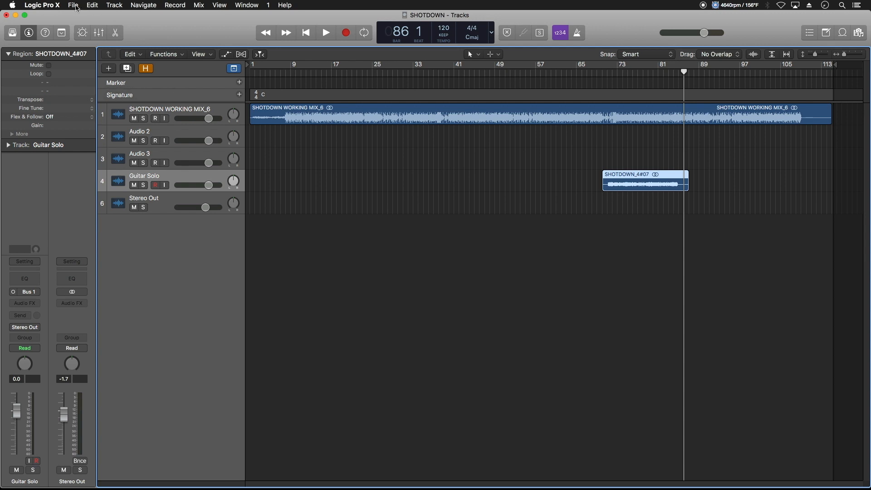
Step: Choose File > Export > 1 Track as Audio File for the Guitar Solo track
left_click(76, 5)
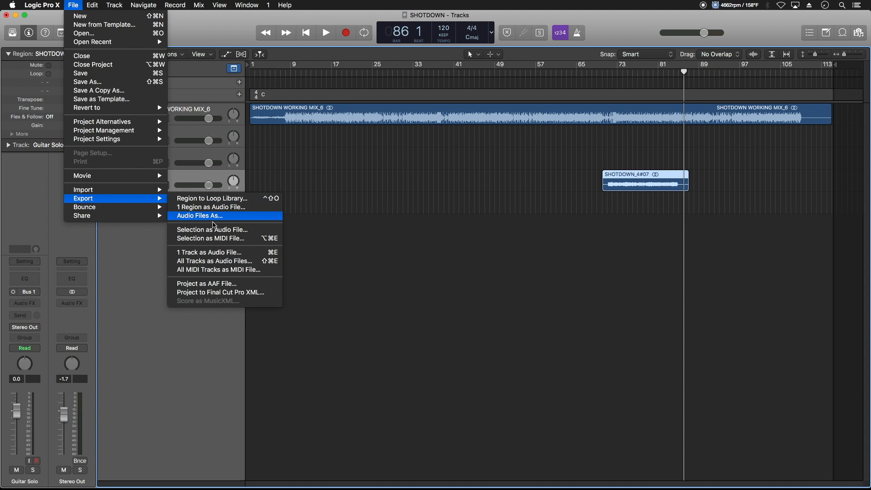
mouse_move(209, 253)
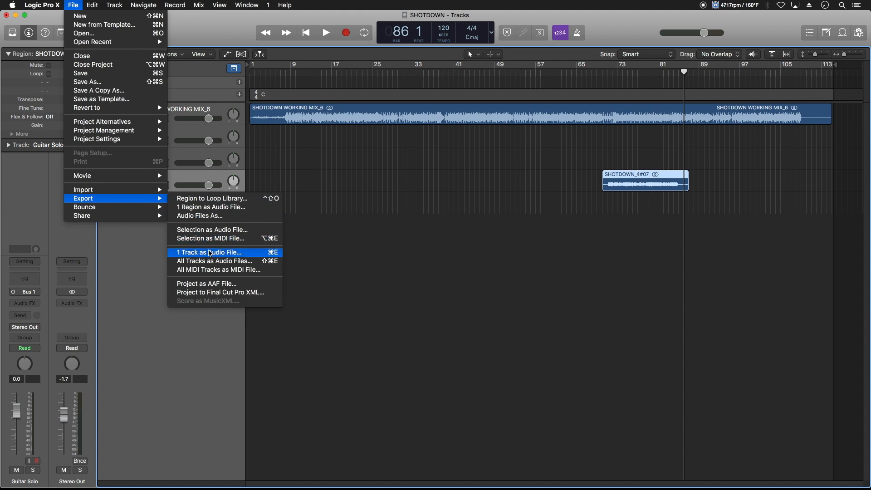
mouse_move(246, 256)
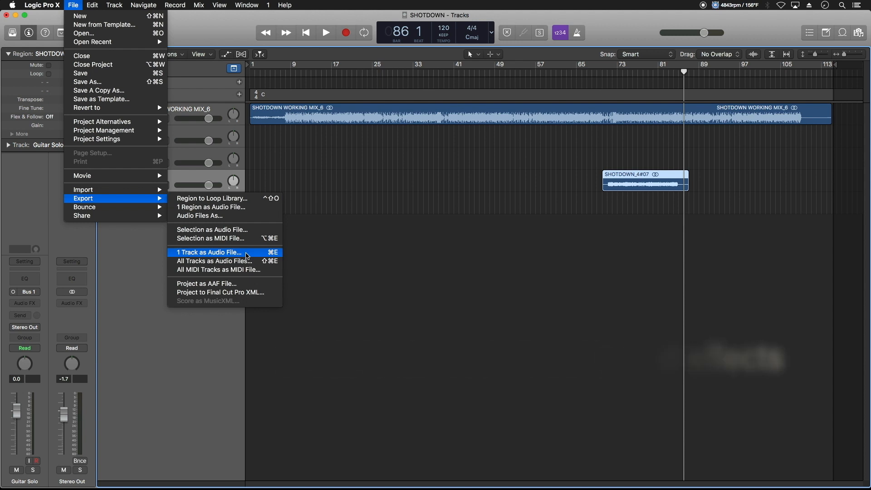
mouse_move(236, 254)
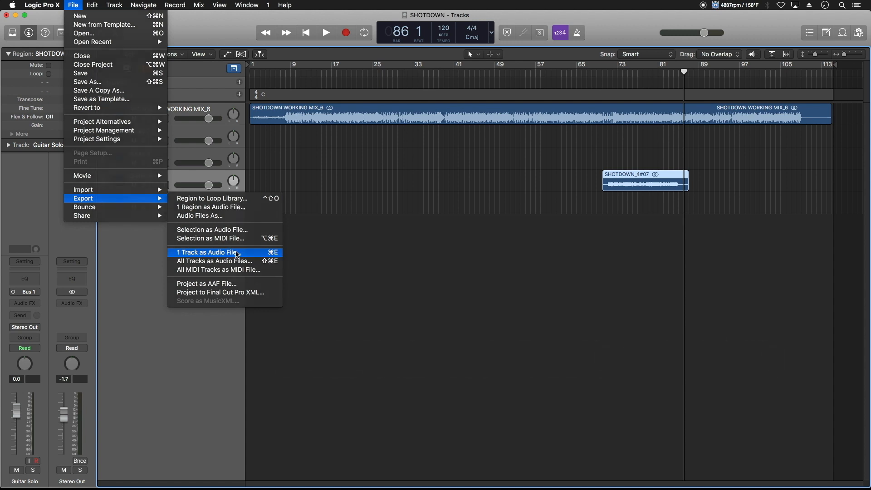
left_click(206, 252)
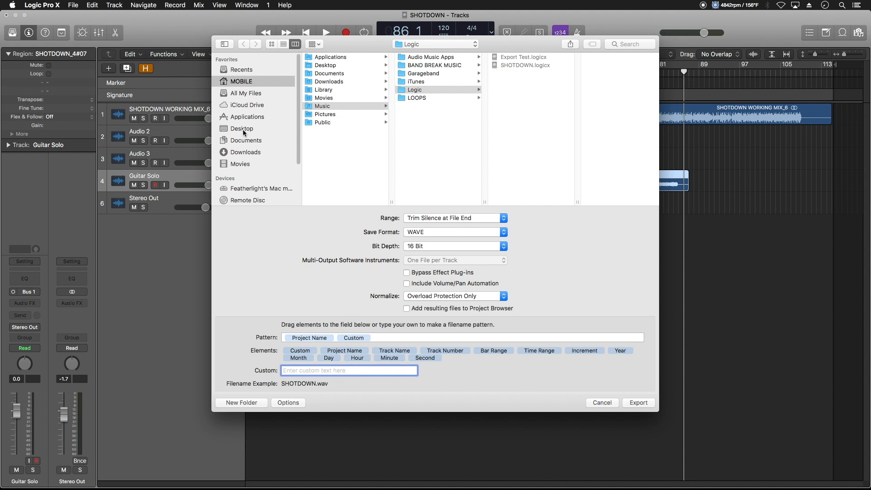
Step: Save the 16-bit WAVE export to the Desktop and activate the custom filename field
left_click(242, 128)
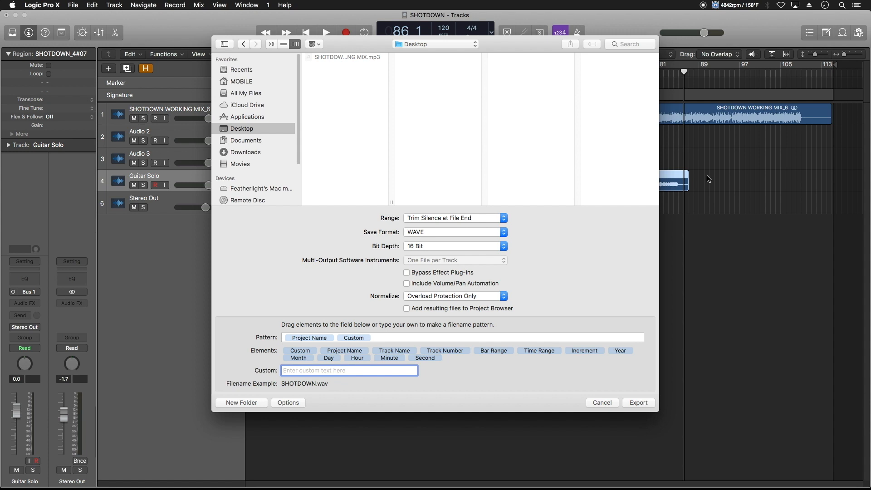
mouse_move(698, 193)
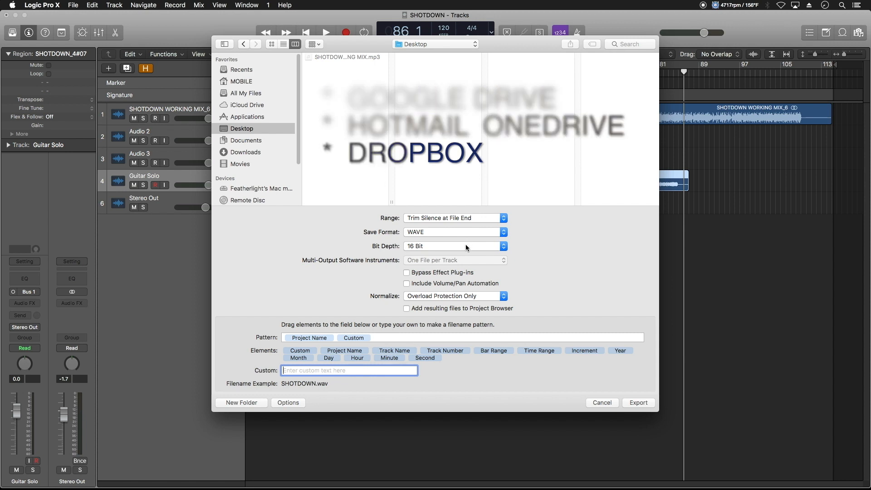
left_click(350, 370)
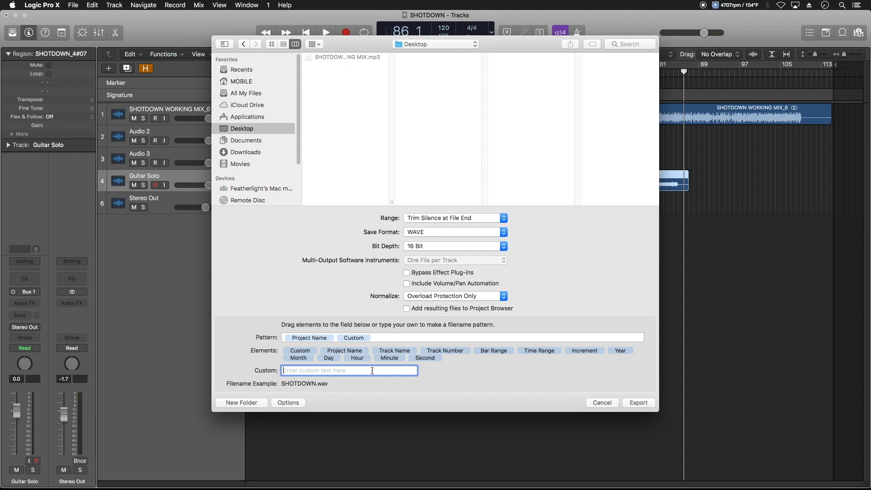
Step: Enter 'Daves Guitar' as the custom filename and export the WAV
type("Daves Guitar Solo")
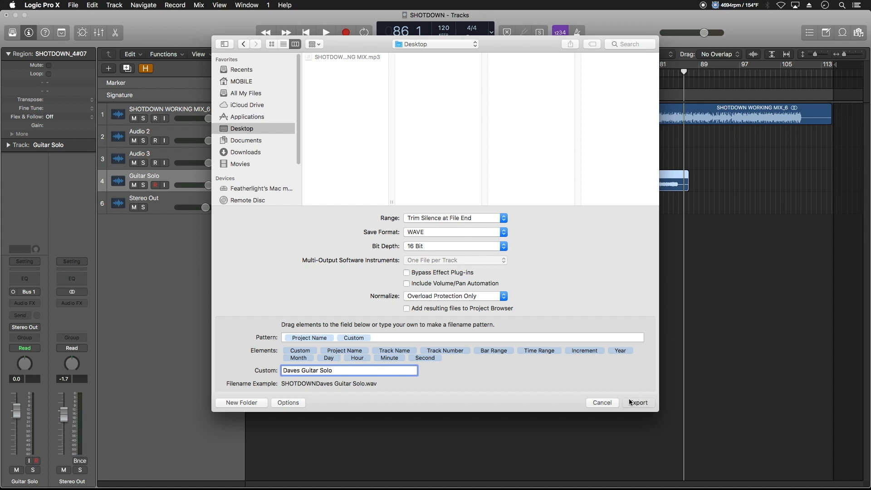
left_click(639, 403)
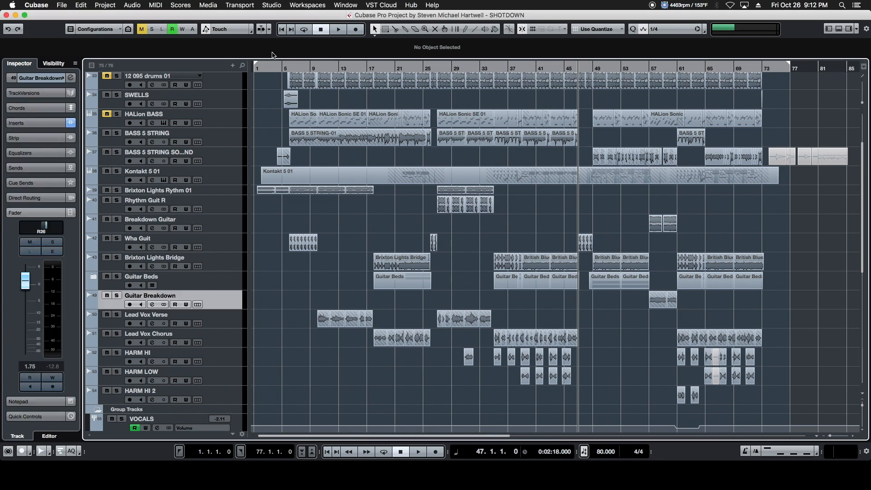
Step: Add a mono audio track named 'Guitar Solo' routed to the GUIT SOLOS group
left_click(232, 65)
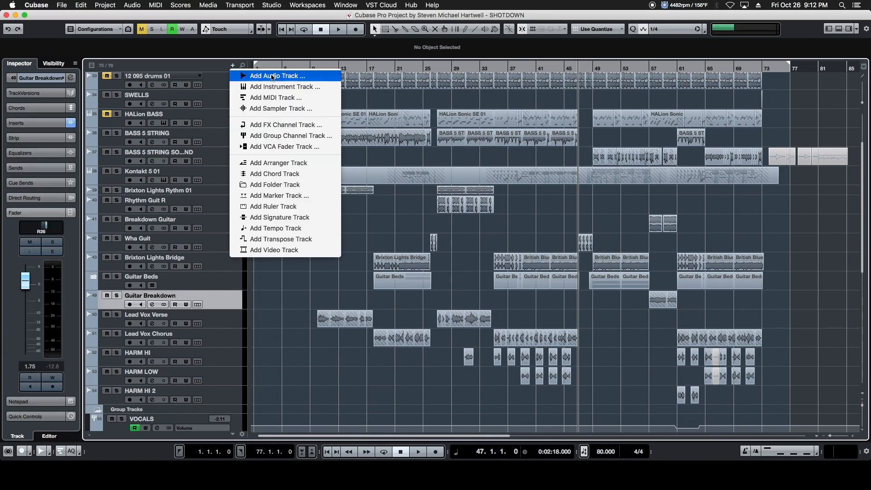
left_click(278, 75)
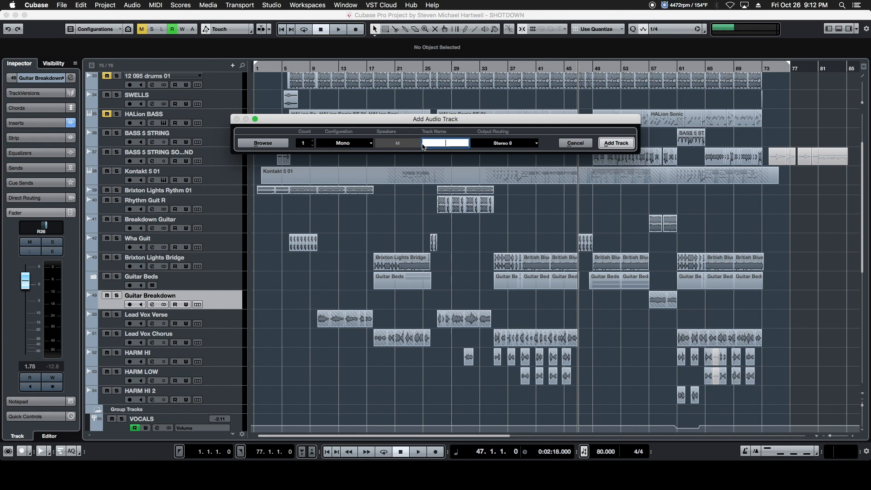
type("Guitar")
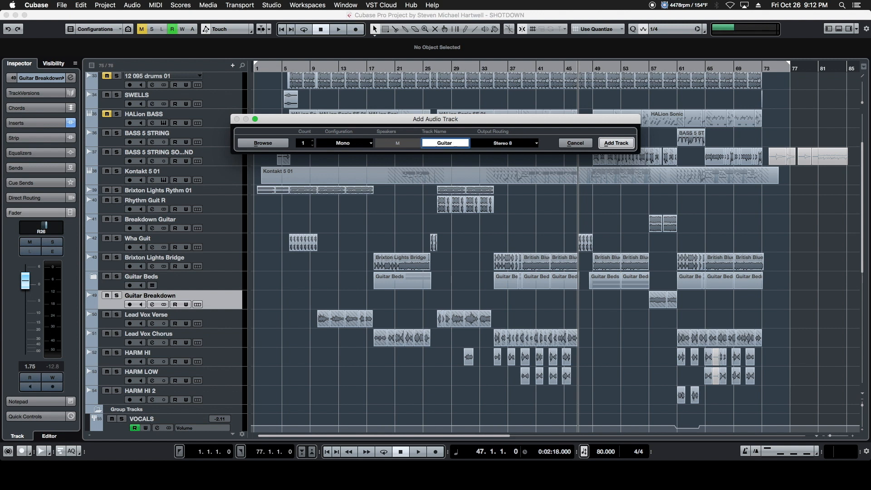
type("Solo")
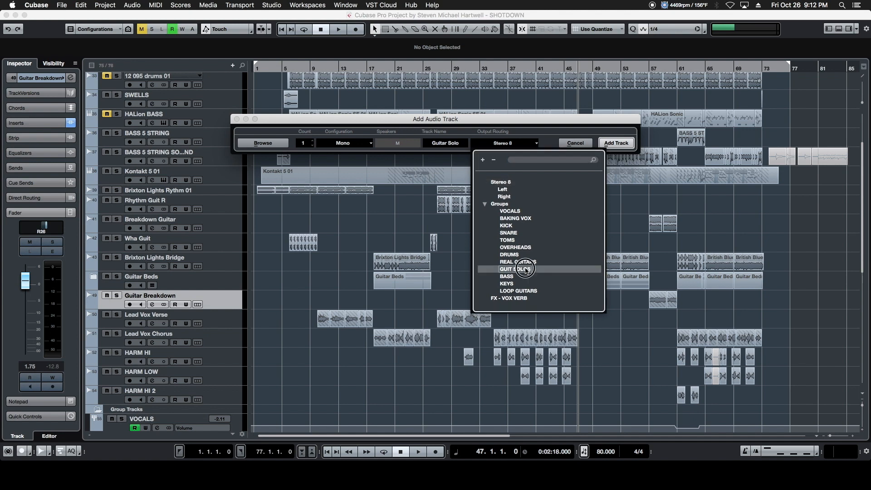
left_click(617, 143)
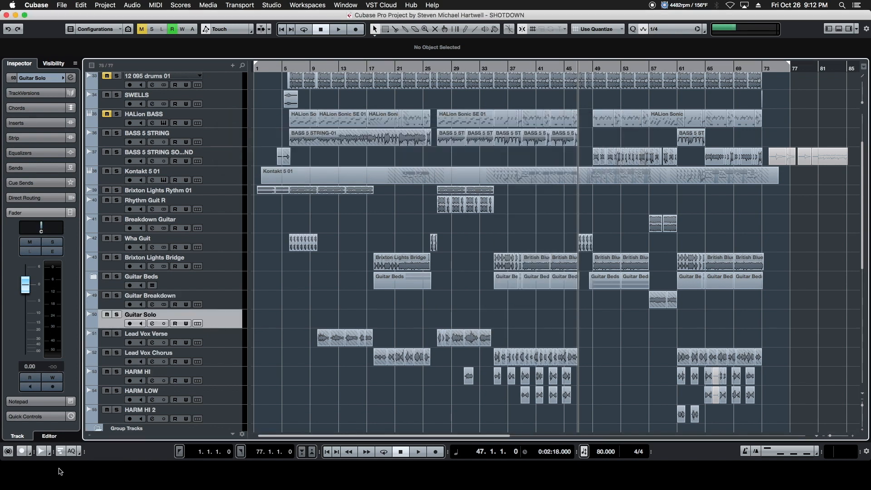
mouse_move(27, 482)
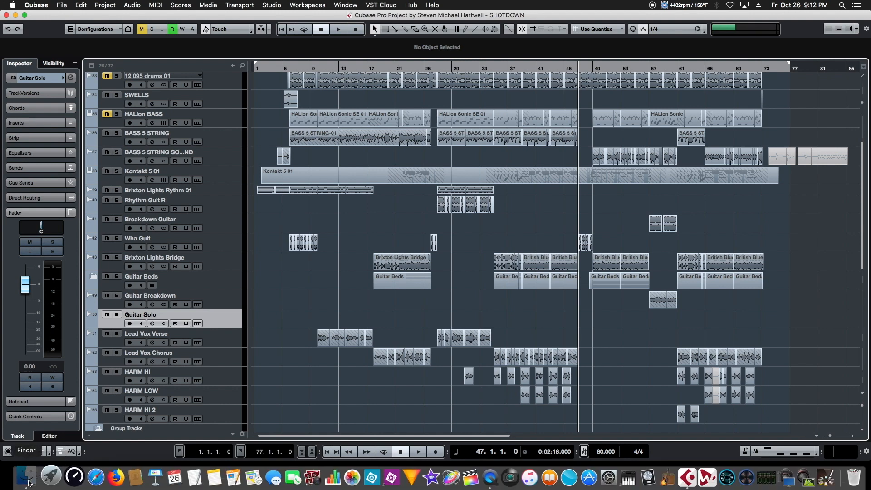
left_click(28, 472)
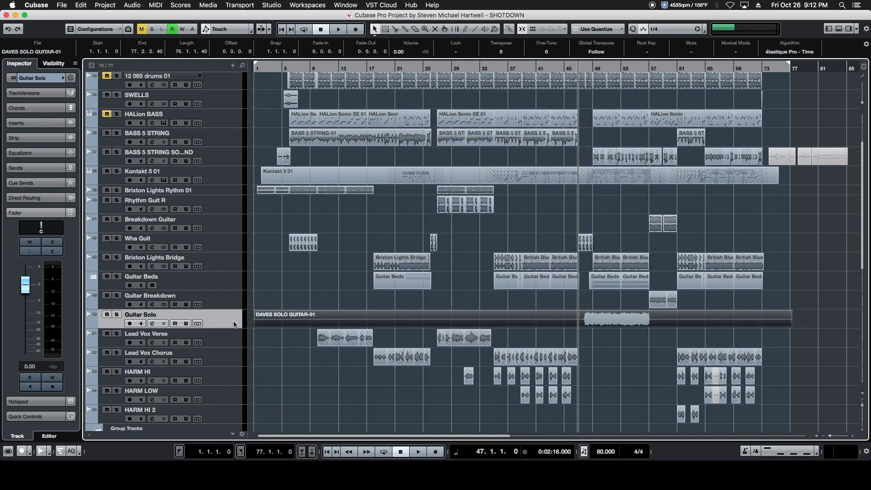
Step: Lower the Guitar Solo track's Inspector fader to about -4.55 dB
left_click_drag(25, 285, 25, 300)
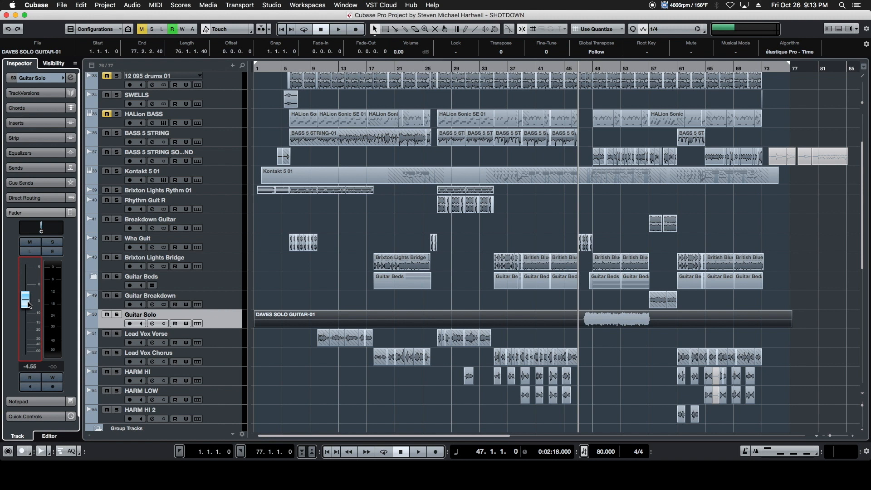
Step: Start project playback and raise the Guitar Solo Inspector fader to -4.02 dB
left_click(341, 29)
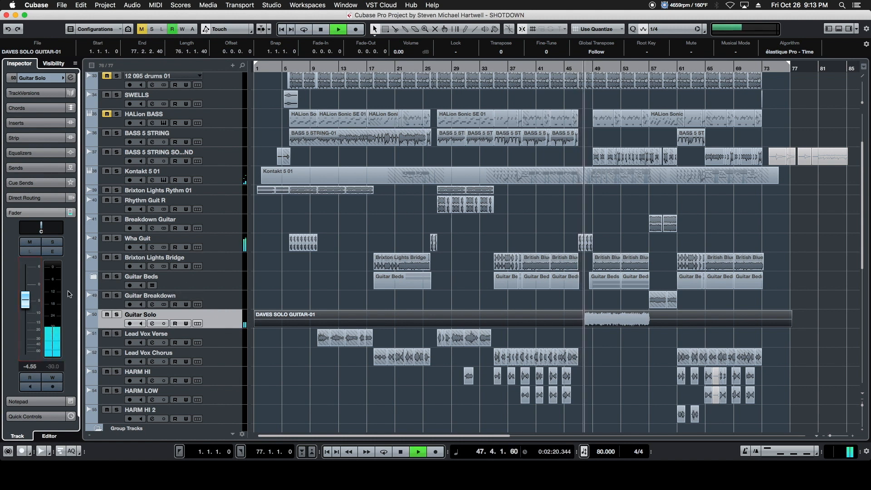
left_click_drag(25, 297, 24, 299)
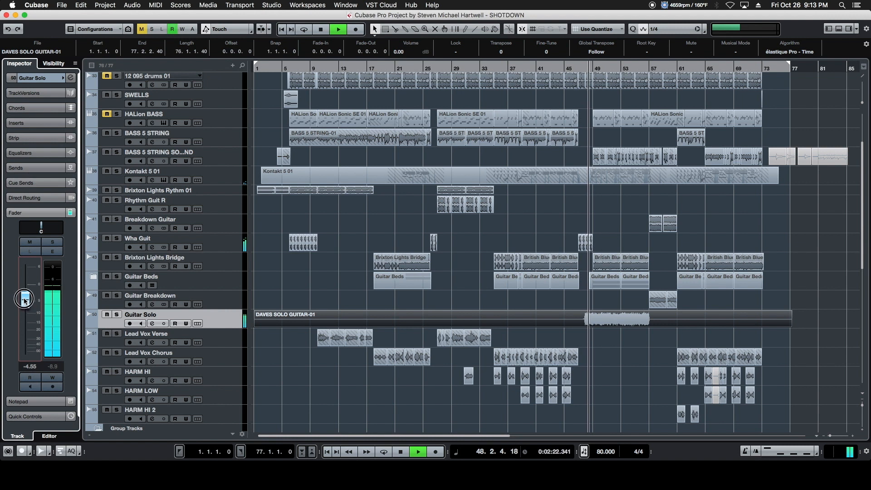
left_click_drag(25, 298, 25, 294)
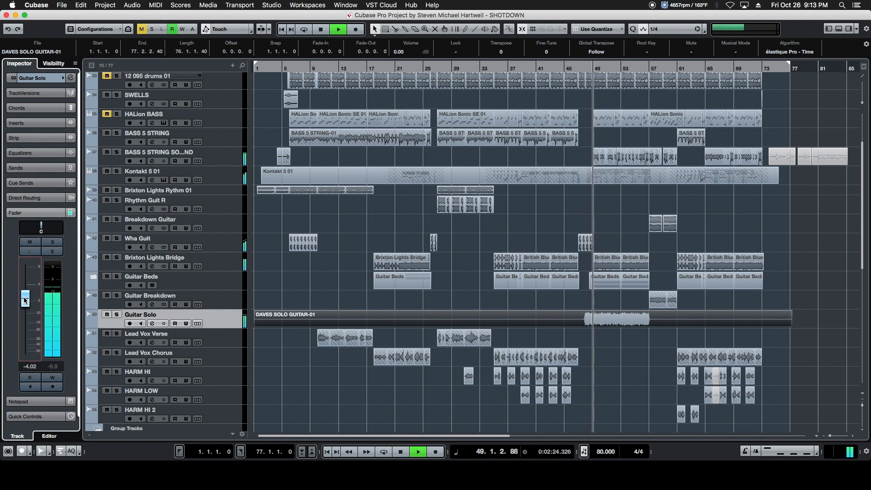